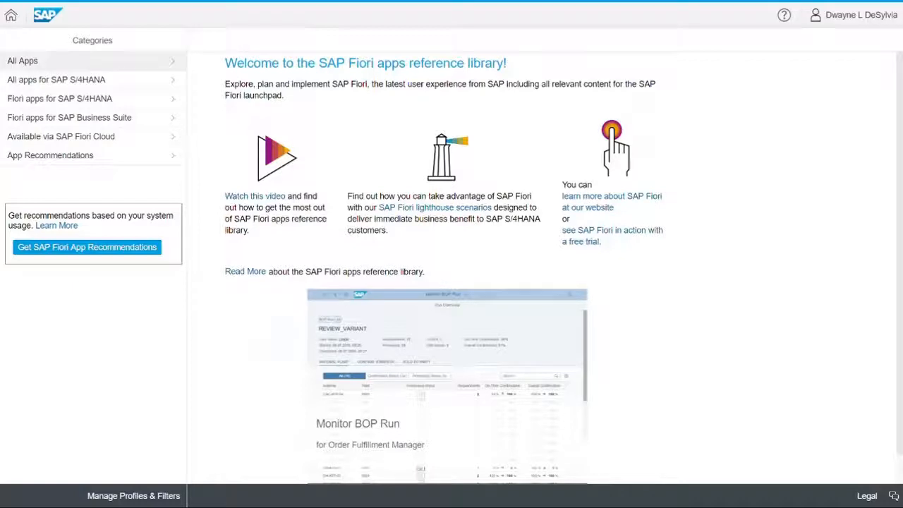
Step: Open Fiori apps for SAP S/4HANA, try 'by Line of Business', then reopen the category
{"action": "left_click", "coordinate": [22, 60]}
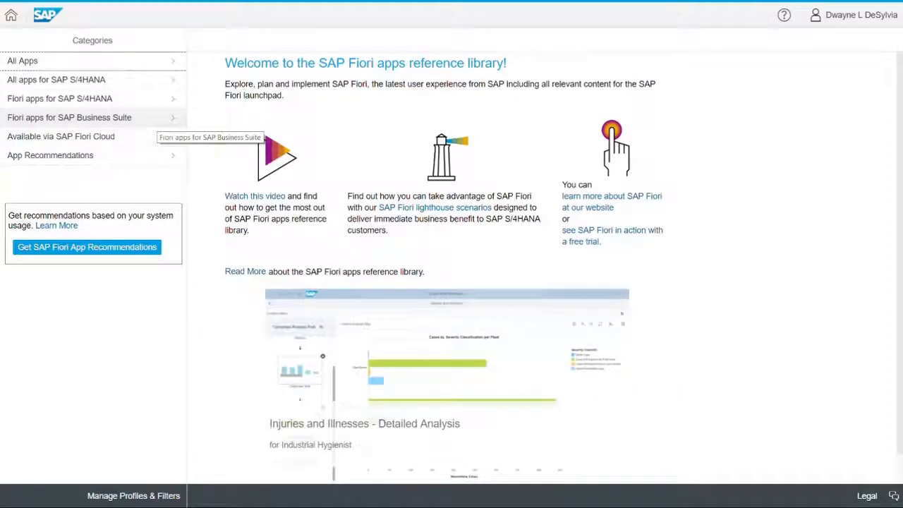
{"action": "mouse_move", "coordinate": [61, 136]}
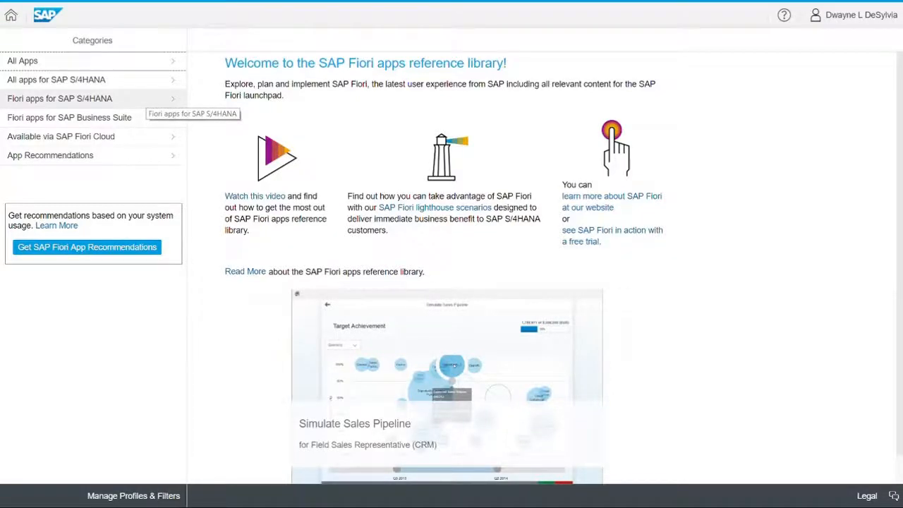
{"action": "left_click", "coordinate": [60, 98]}
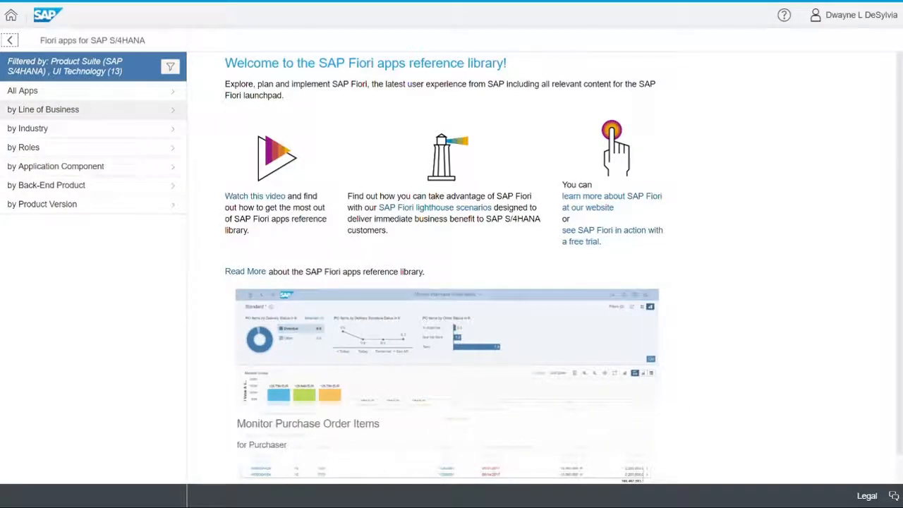
{"action": "left_click", "coordinate": [43, 109]}
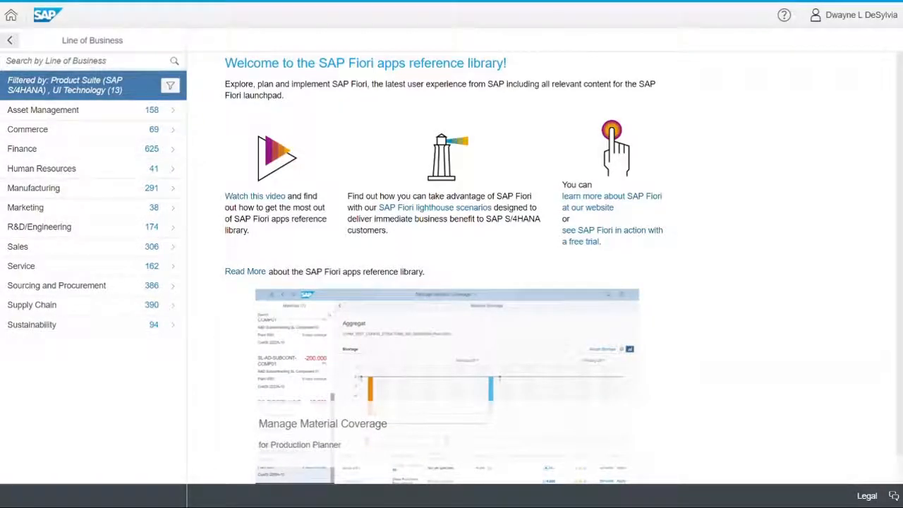
{"action": "left_click", "coordinate": [10, 40]}
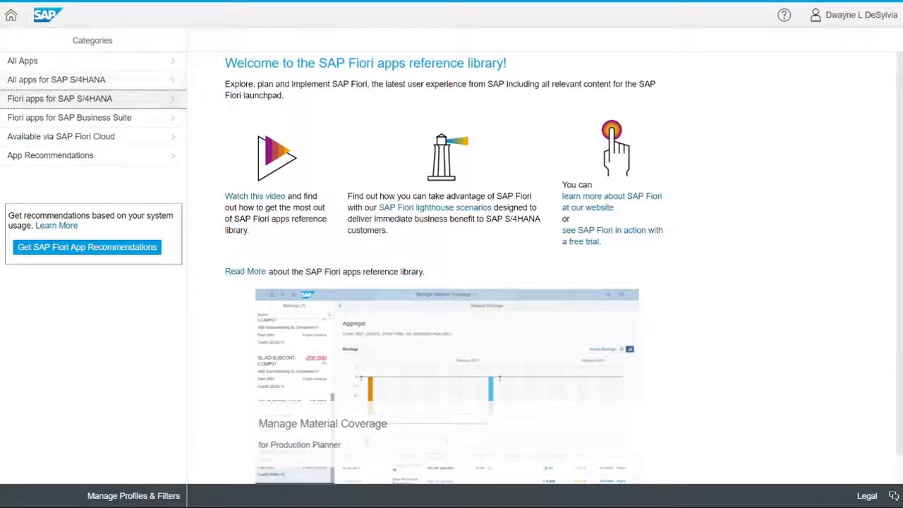
{"action": "left_click", "coordinate": [60, 98]}
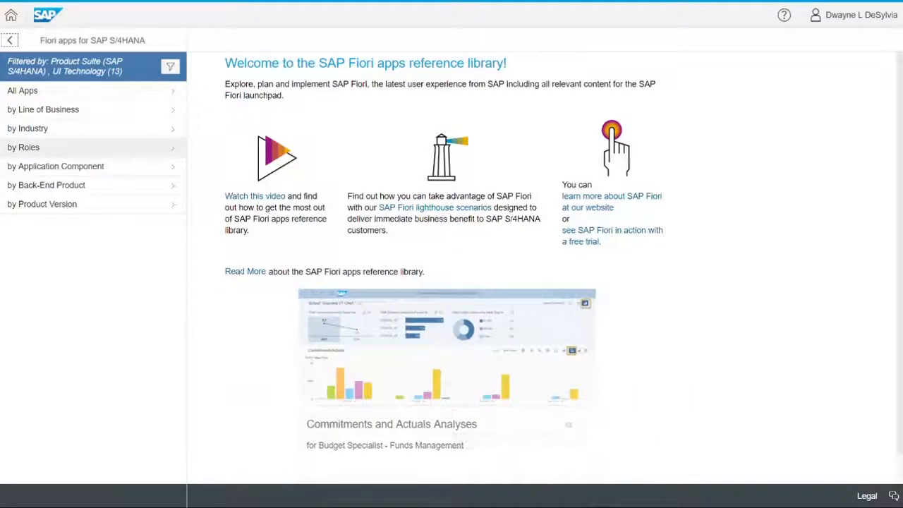
{"action": "mouse_move", "coordinate": [56, 165]}
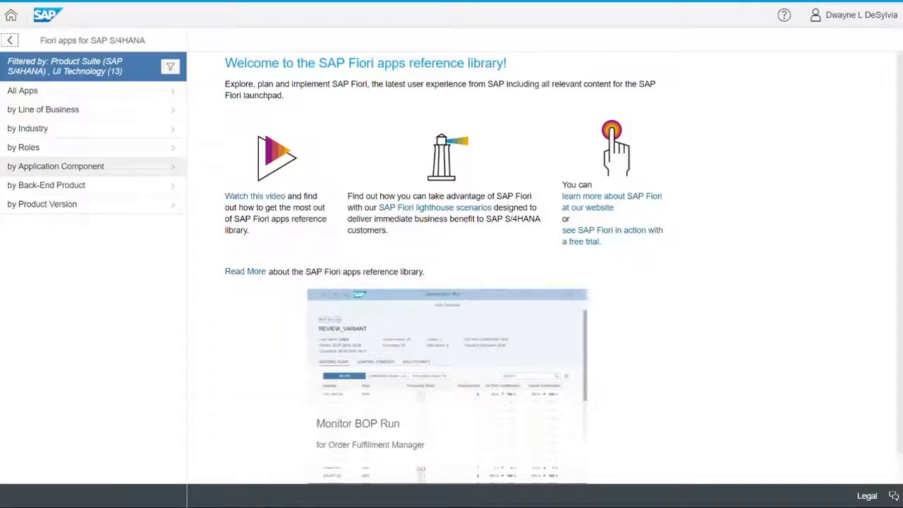
Step: Group S/4HANA apps by application component and open Manage Workflows (App ID F2190)
{"action": "left_click", "coordinate": [23, 90]}
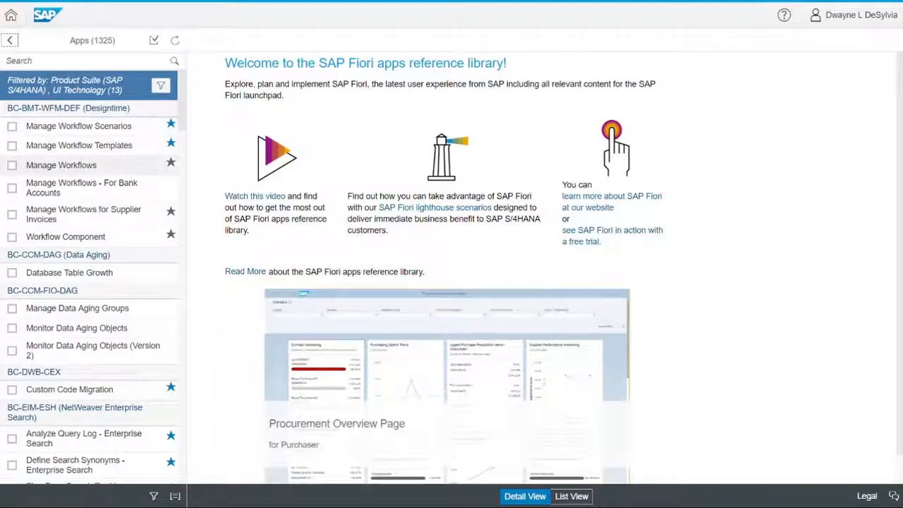
{"action": "left_click", "coordinate": [61, 165]}
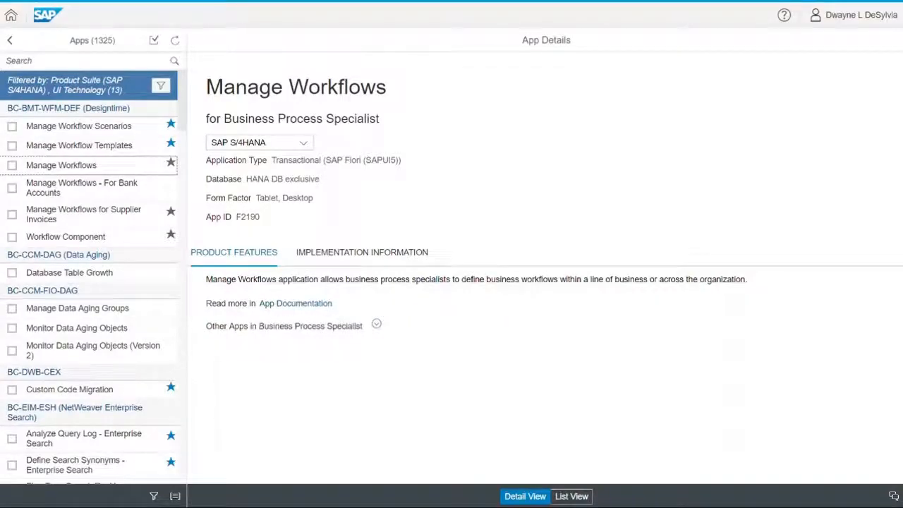
Step: Show the 1,325 apps in List View and open the My Advisees app details
{"action": "left_click", "coordinate": [377, 324]}
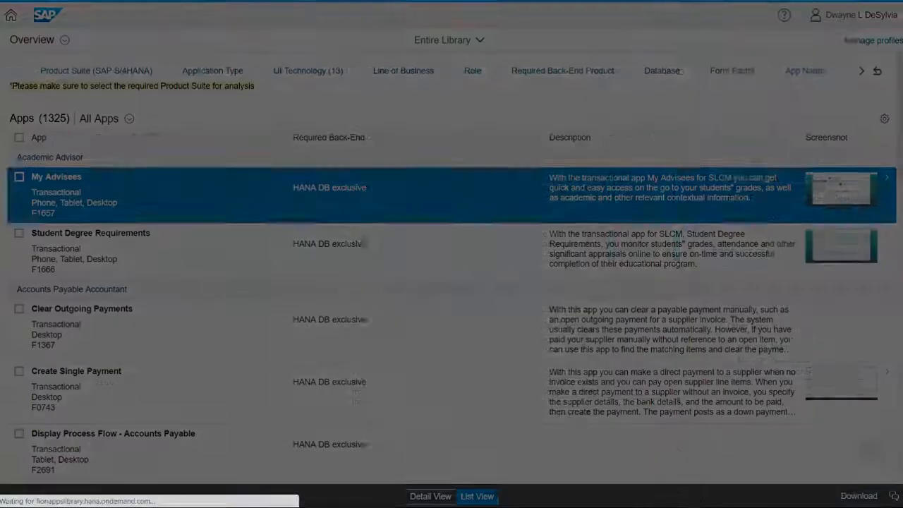
{"action": "left_click", "coordinate": [57, 177]}
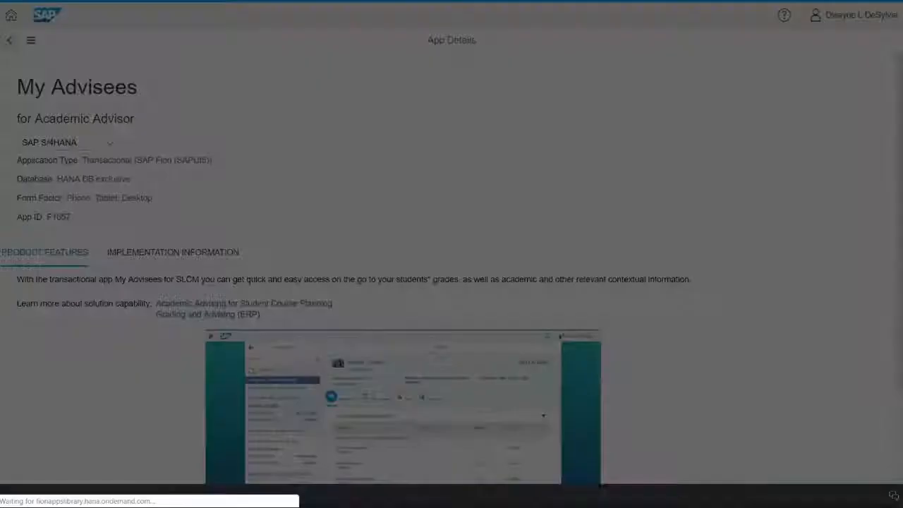
{"action": "left_click", "coordinate": [9, 40]}
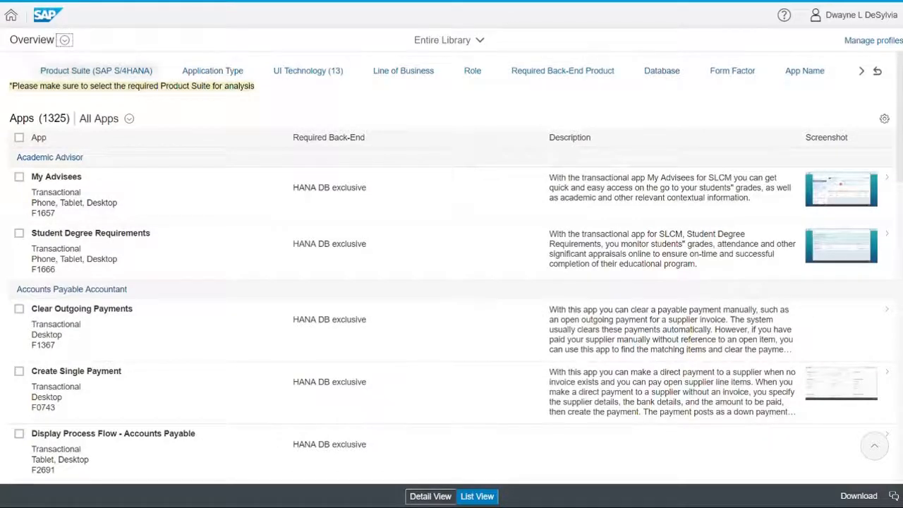
{"action": "left_click", "coordinate": [307, 71]}
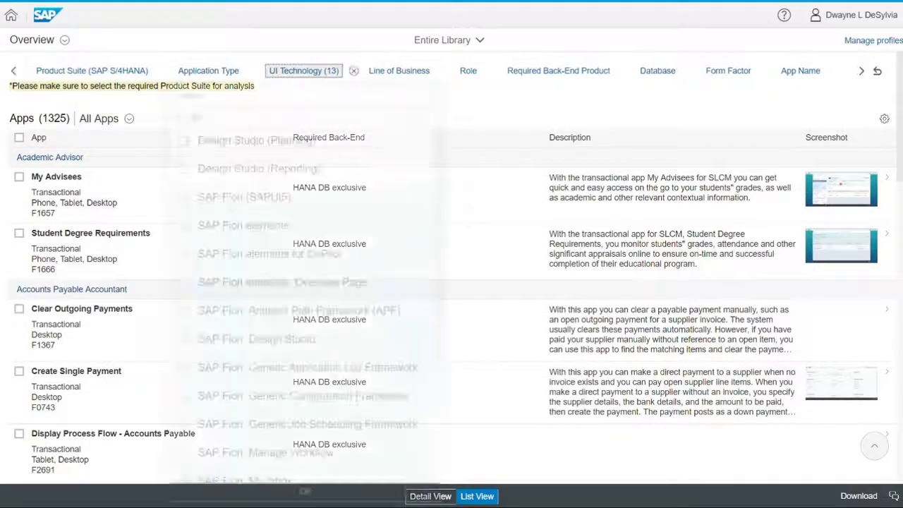
Step: Review the UI Technology (13) filter: SAP Fiori technologies checked, Design Studio unchecked
{"action": "left_click", "coordinate": [304, 71]}
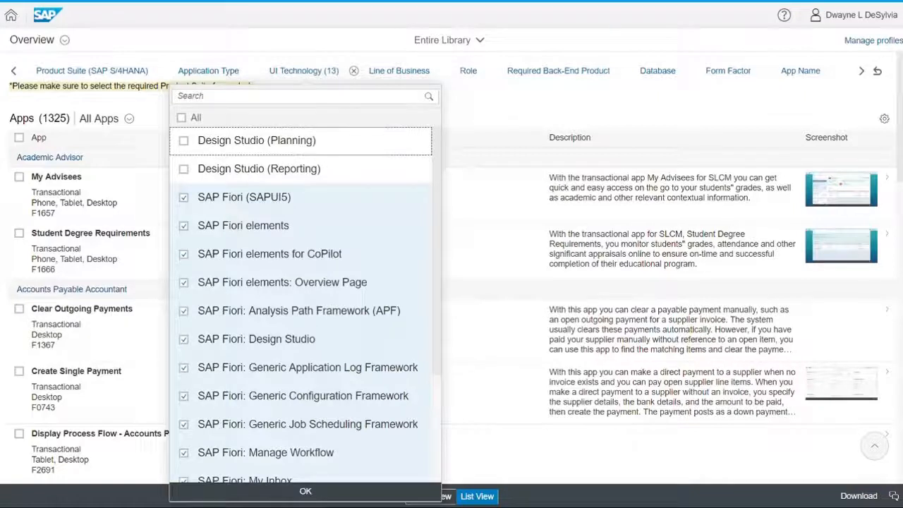
{"action": "left_click", "coordinate": [305, 491]}
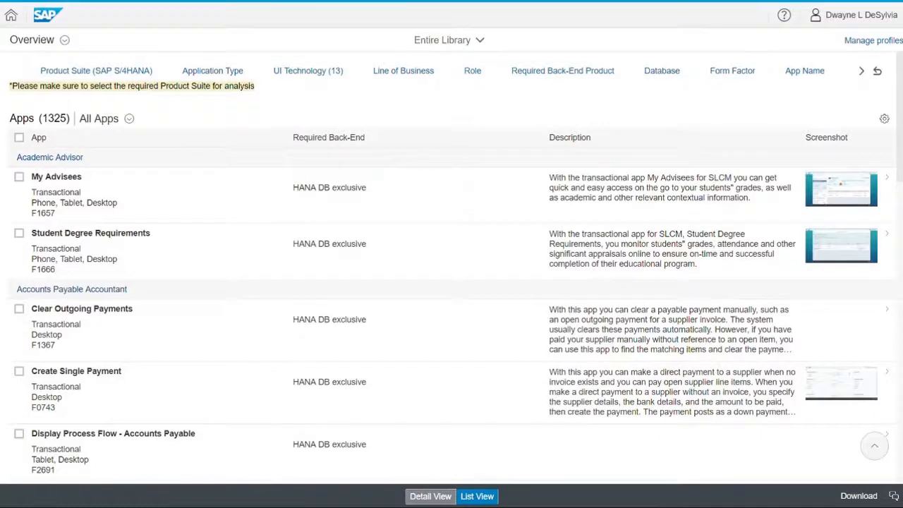
Step: Return to Detail View and show Manage Workflows details beside the 1,325-app list
{"action": "left_click", "coordinate": [56, 176]}
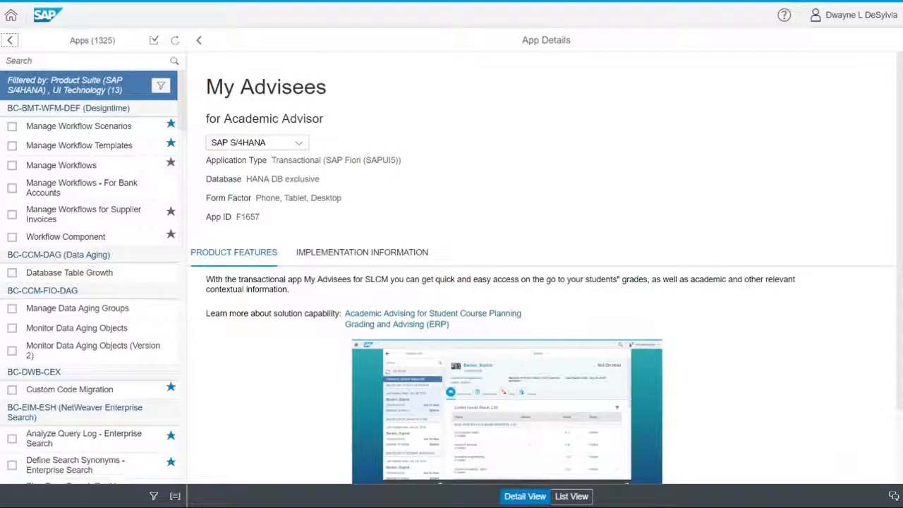
{"action": "left_click", "coordinate": [61, 165]}
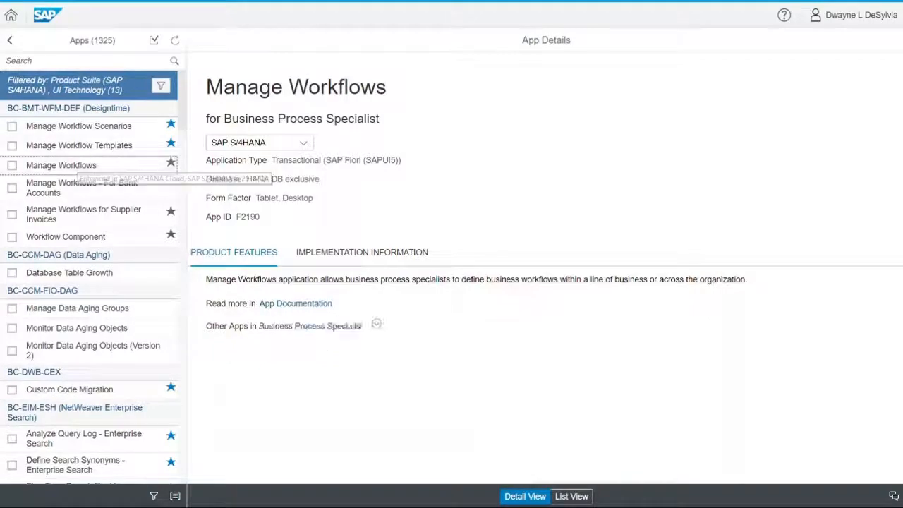
Step: Expand Other Apps, keep SAP S/4HANA, and view the 1809 implementation information
{"action": "left_click", "coordinate": [376, 324]}
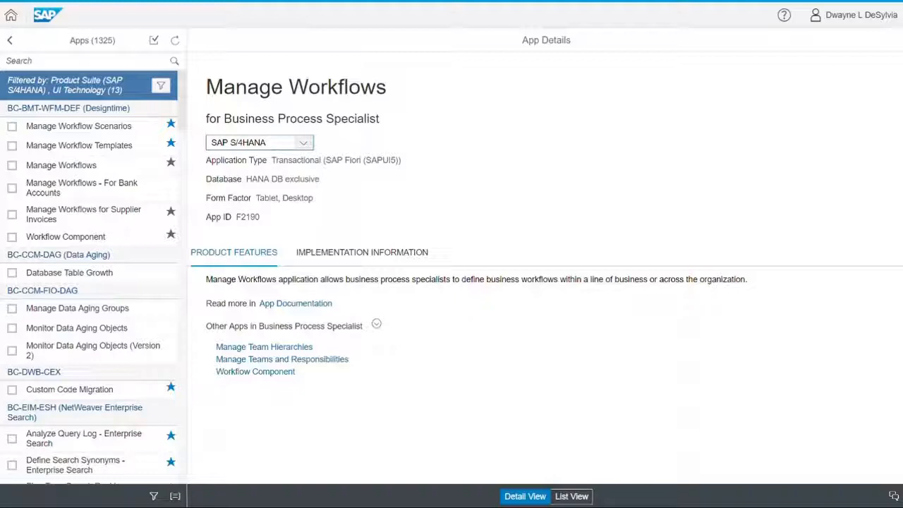
{"action": "left_click", "coordinate": [304, 142]}
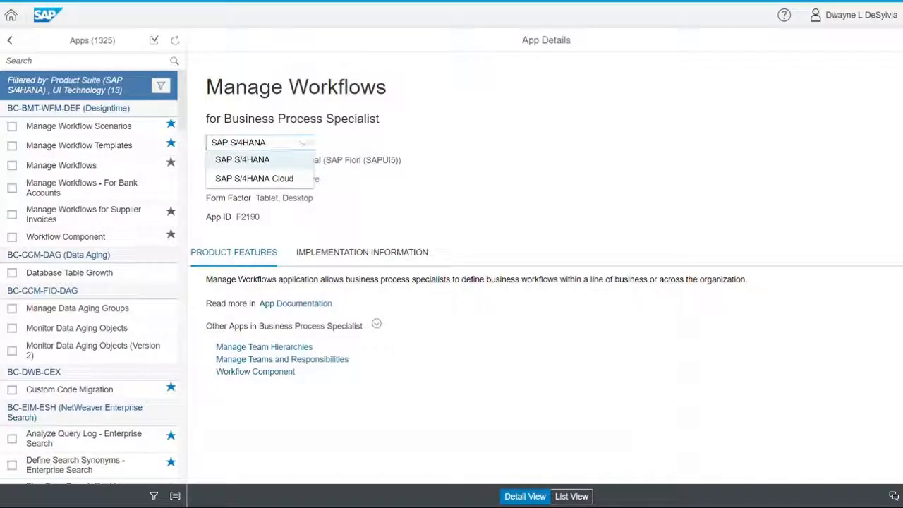
{"action": "left_click", "coordinate": [242, 158]}
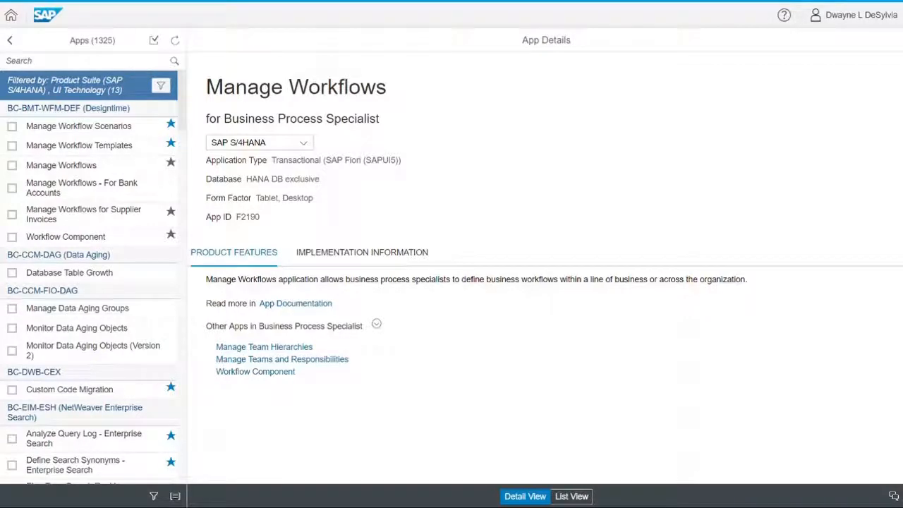
{"action": "left_click", "coordinate": [362, 252]}
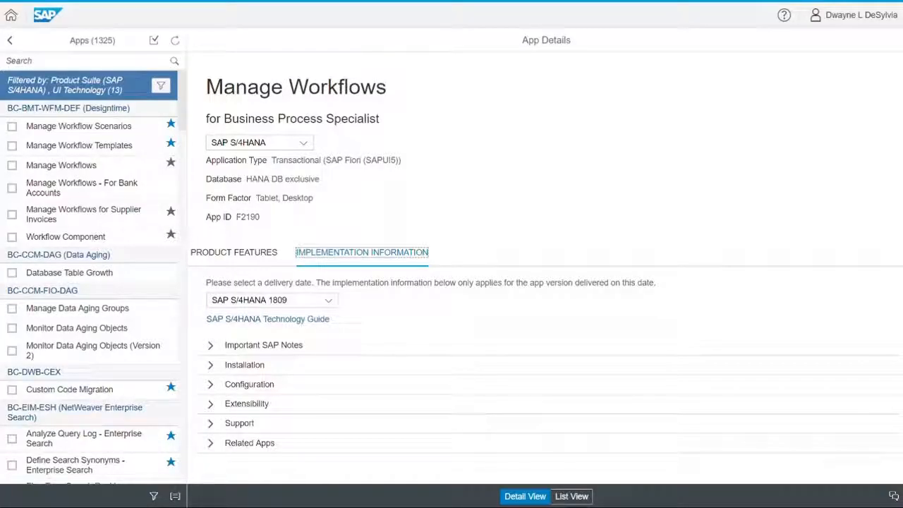
{"action": "left_click", "coordinate": [328, 300]}
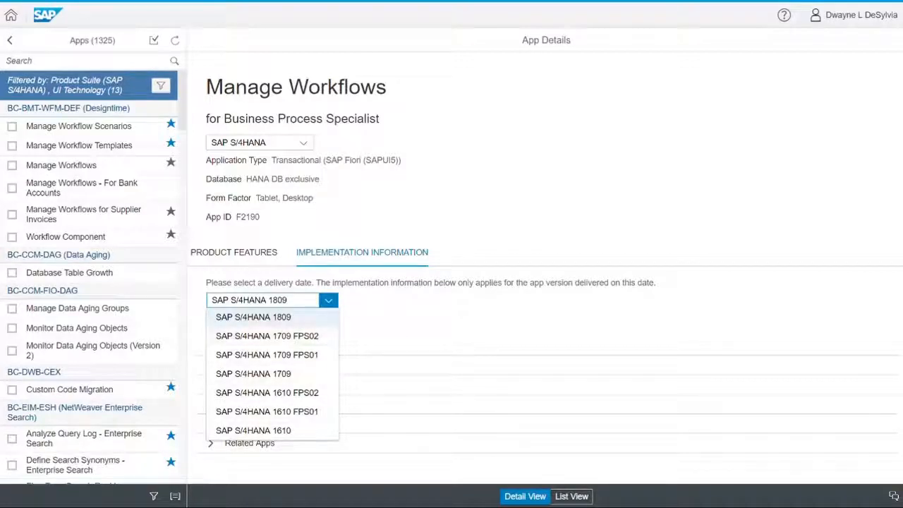
{"action": "left_click", "coordinate": [252, 317]}
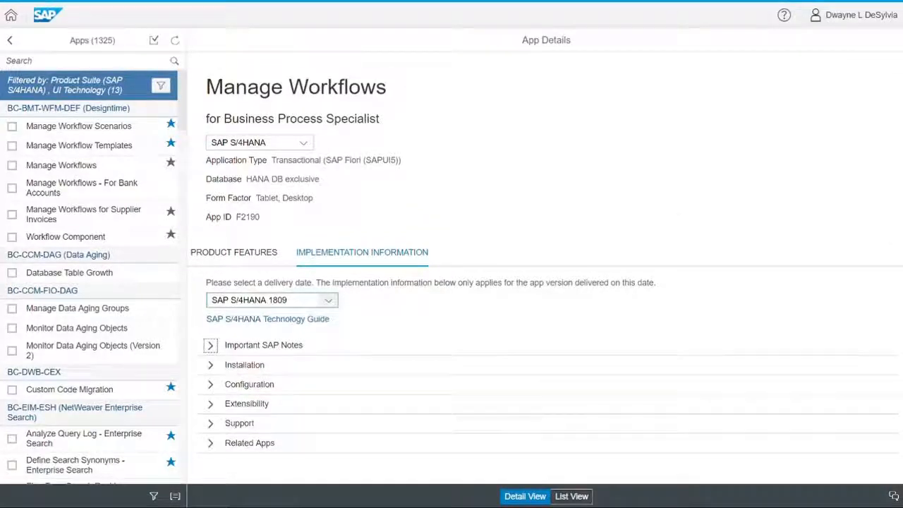
{"action": "left_click", "coordinate": [211, 365]}
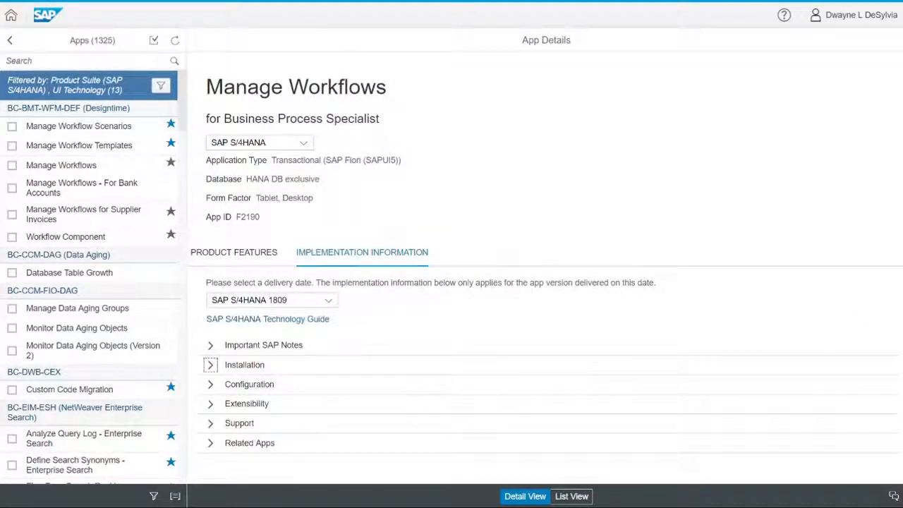
Step: Expand Configuration and scroll through its ICF nodes and SWF_FLEX_DEF_SRV OData service tables
{"action": "left_click", "coordinate": [249, 384]}
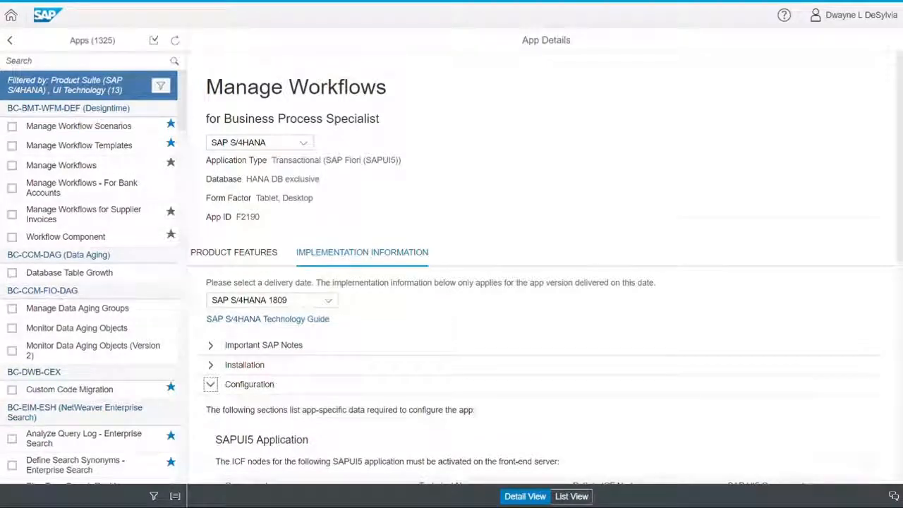
{"action": "scroll", "scroll_direction": "down", "scroll_amount": 3}
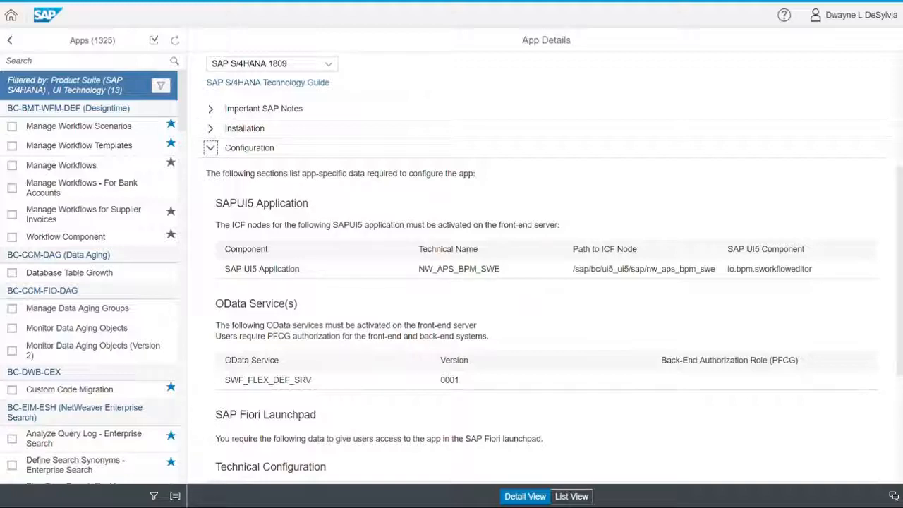
{"action": "scroll", "scroll_direction": "down", "scroll_amount": 3}
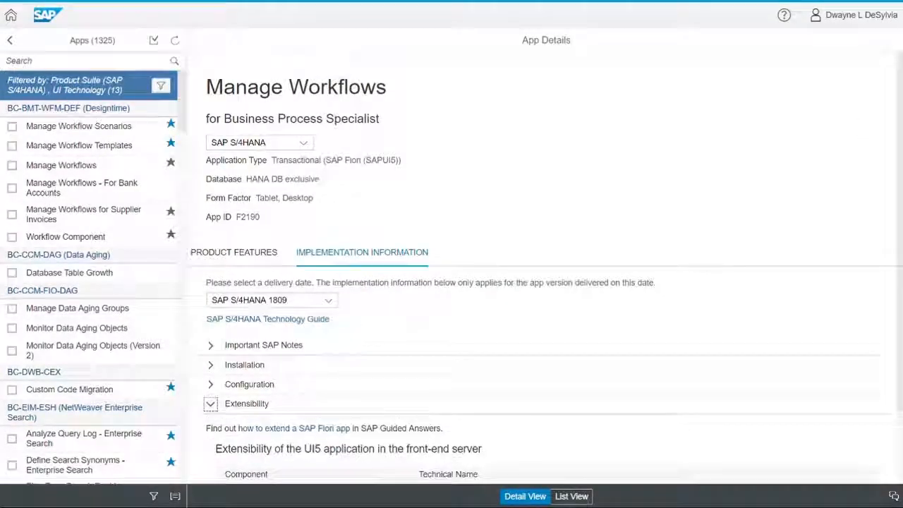
Step: Scroll through Extensibility, then collapse Related Apps after viewing Where Used
{"action": "scroll", "scroll_direction": "down", "scroll_amount": 3}
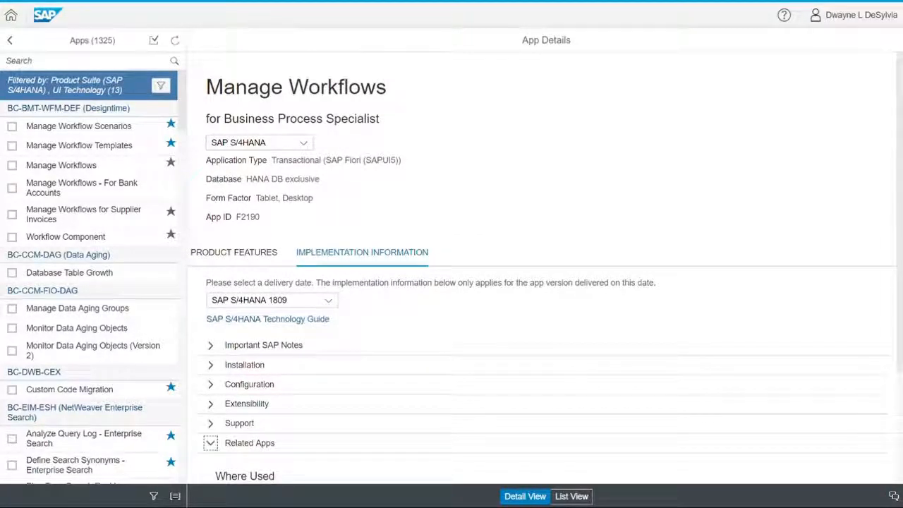
{"action": "left_click", "coordinate": [210, 442]}
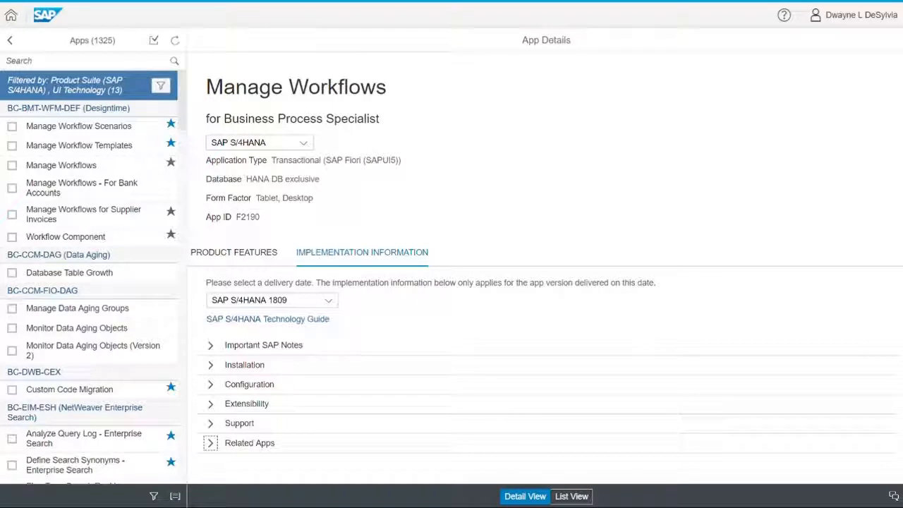